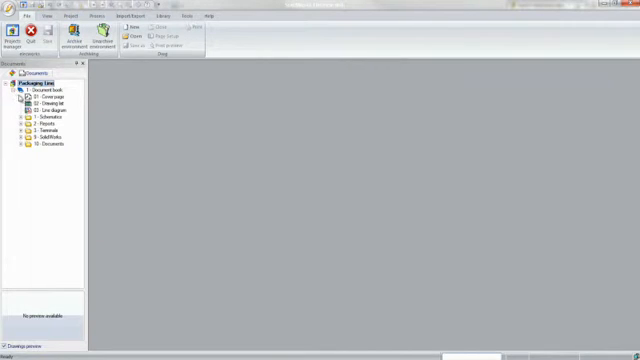
Step: Expand the Schematics, Reports, Terminals, SolidWorks and Documents folders, then open '03 - Line diagram'
click(31, 117)
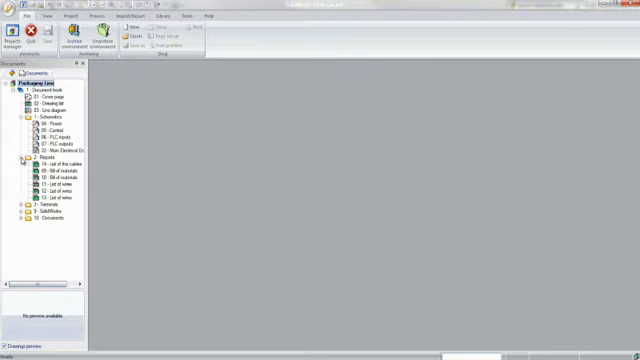
click(22, 204)
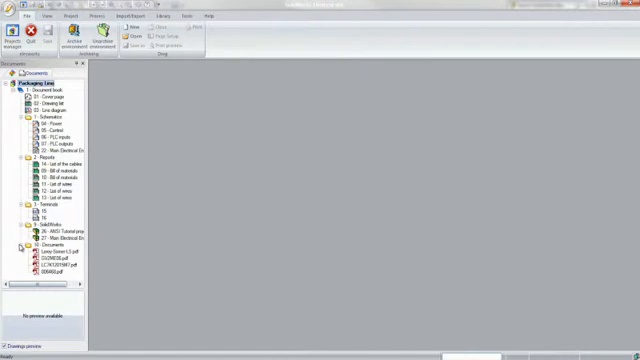
double_click(50, 106)
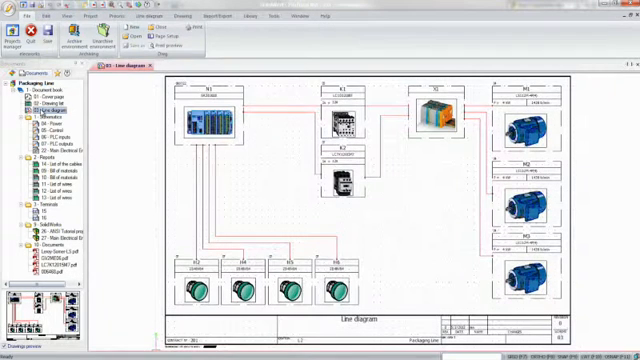